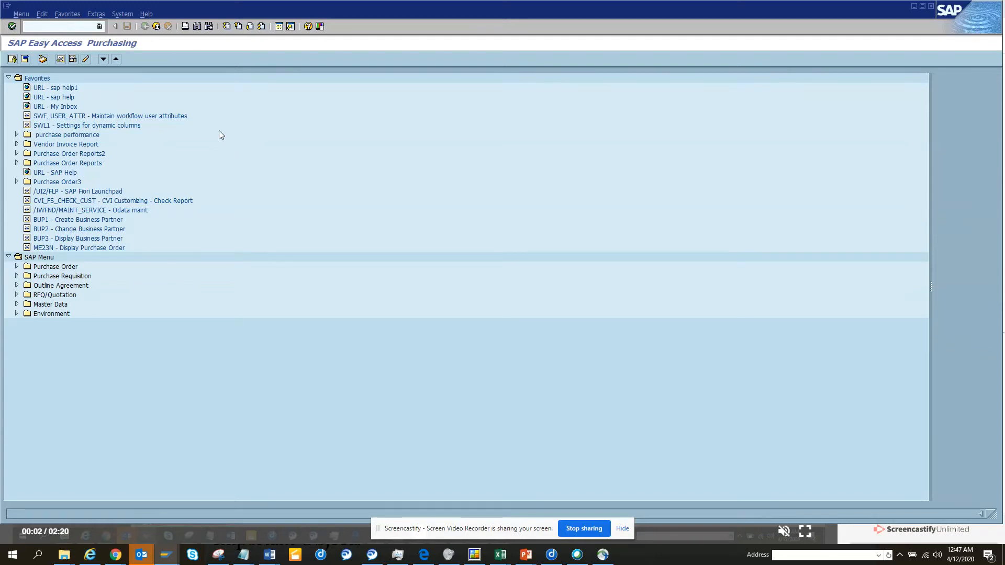
# Start SLG1 with the From date 04/01/2020 and the log class 'Only very important logs'.
pyautogui.click(57, 25)
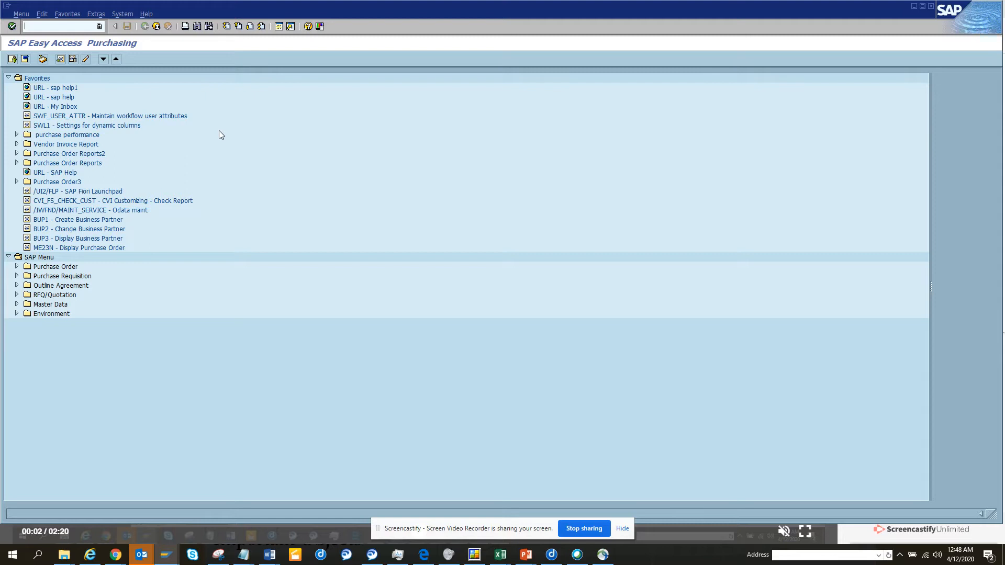
pyautogui.write('al')
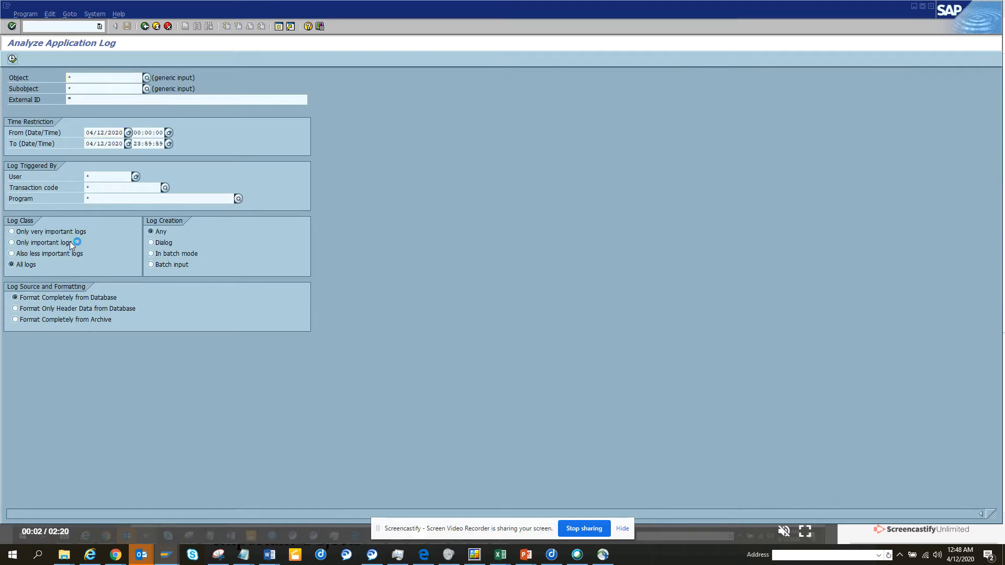
pyautogui.click(127, 133)
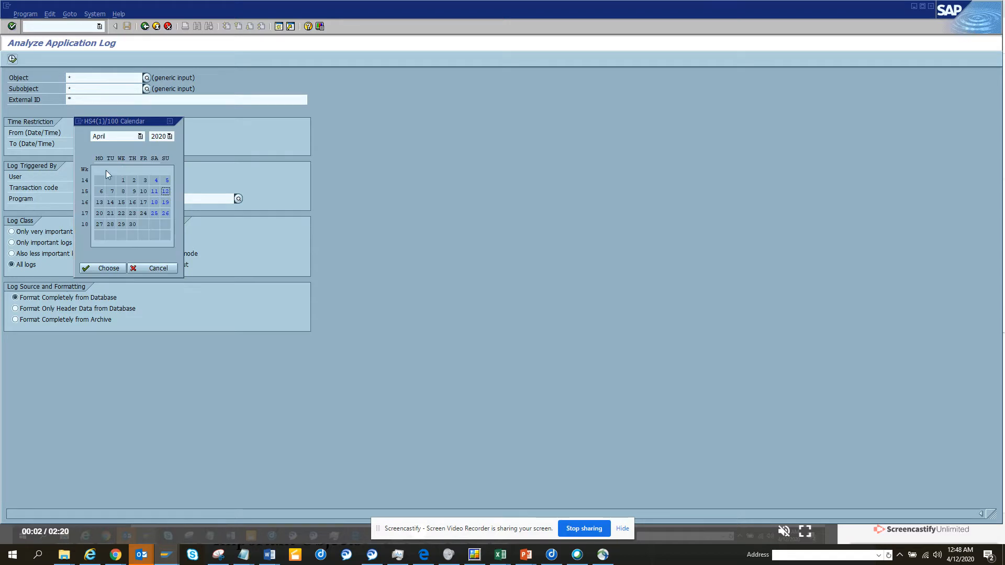
pyautogui.click(101, 268)
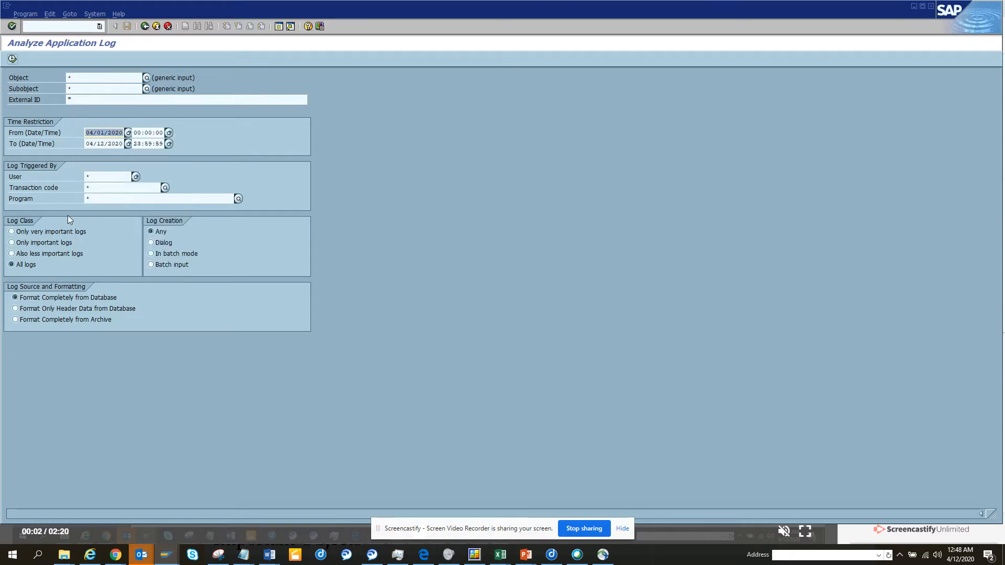
pyautogui.click(12, 231)
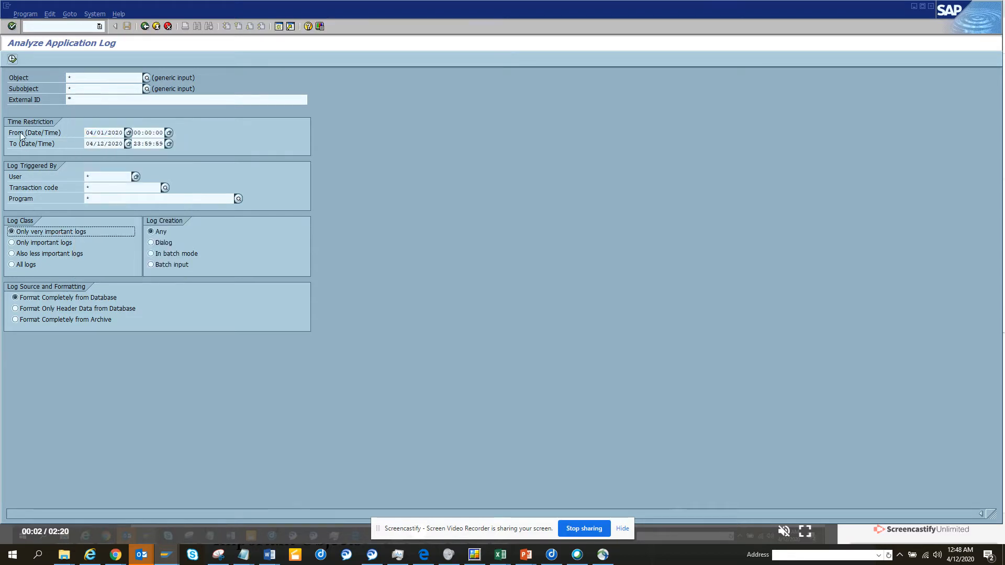
pyautogui.moveTo(11, 59)
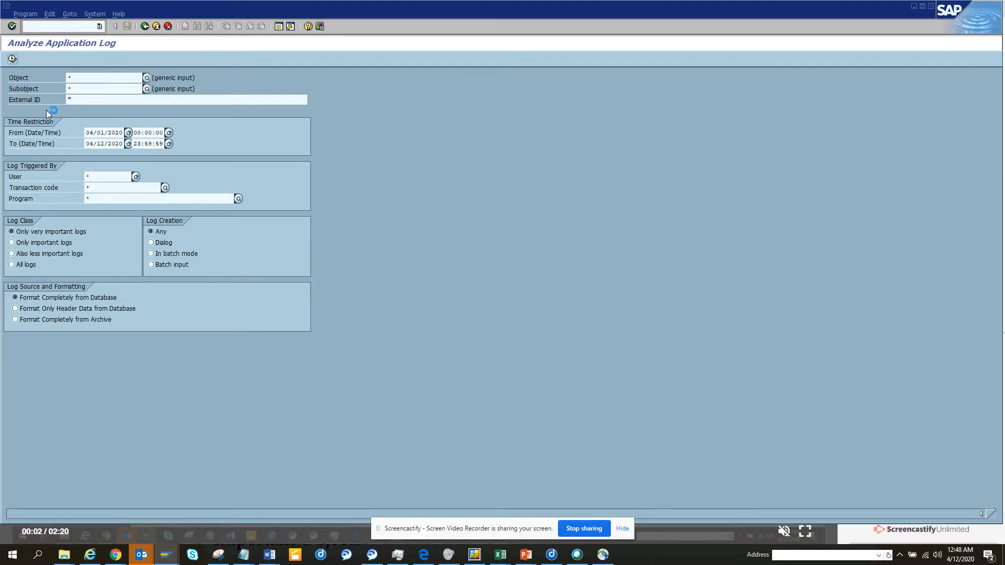
# Execute the search and display the very important messages of the 06:42:21 log.
pyautogui.click(10, 59)
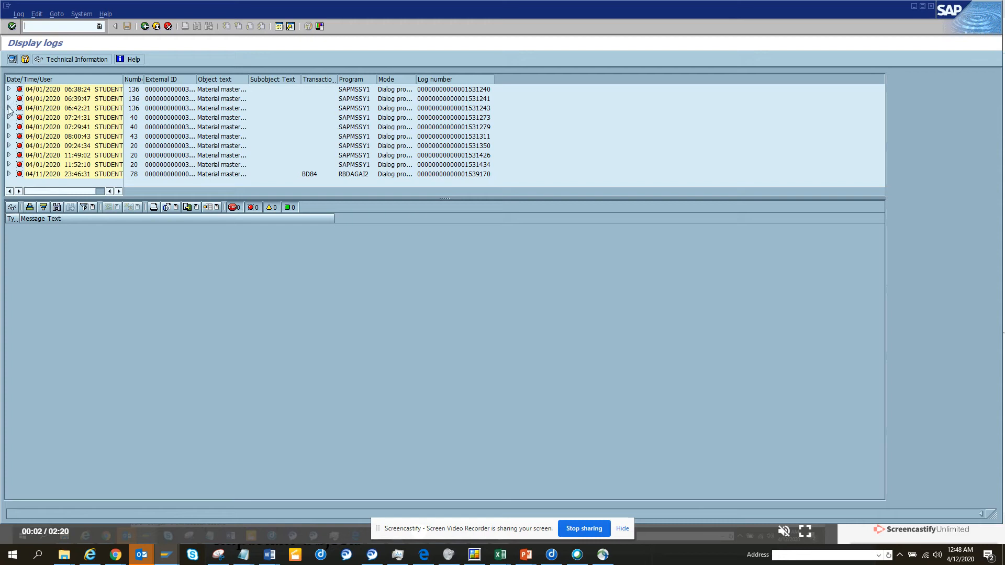
pyautogui.click(8, 108)
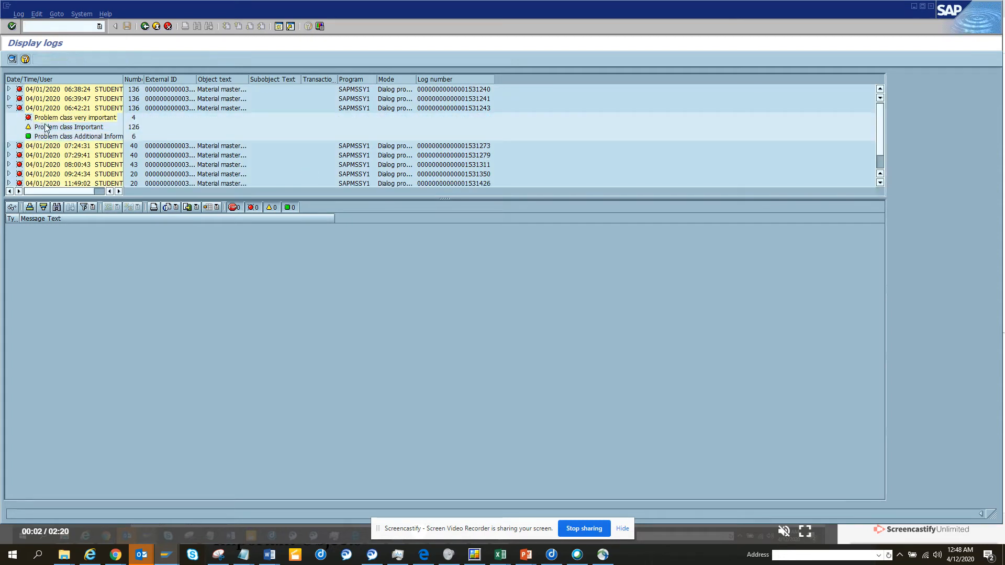
pyautogui.click(74, 118)
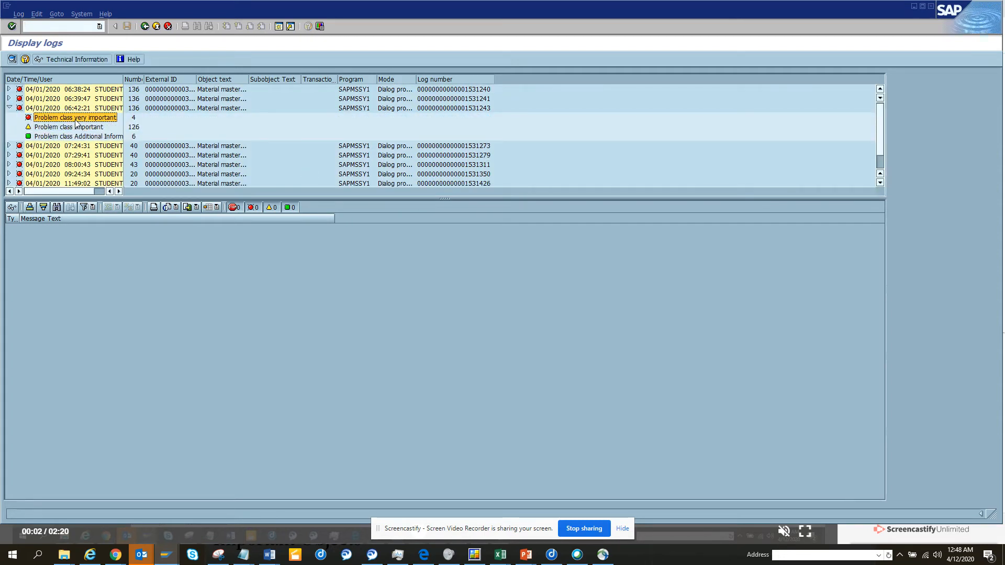
pyautogui.click(73, 117)
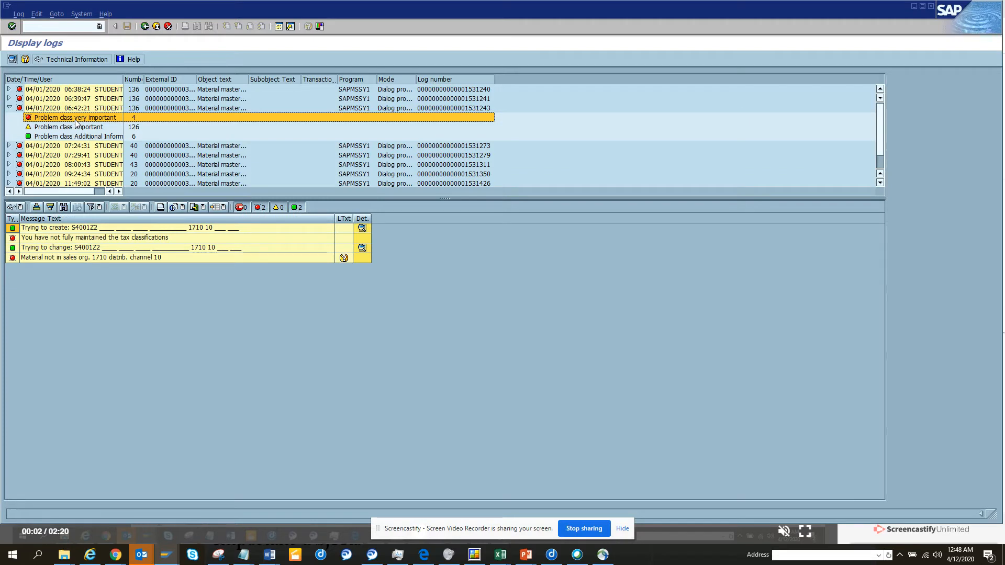
pyautogui.moveTo(125, 79)
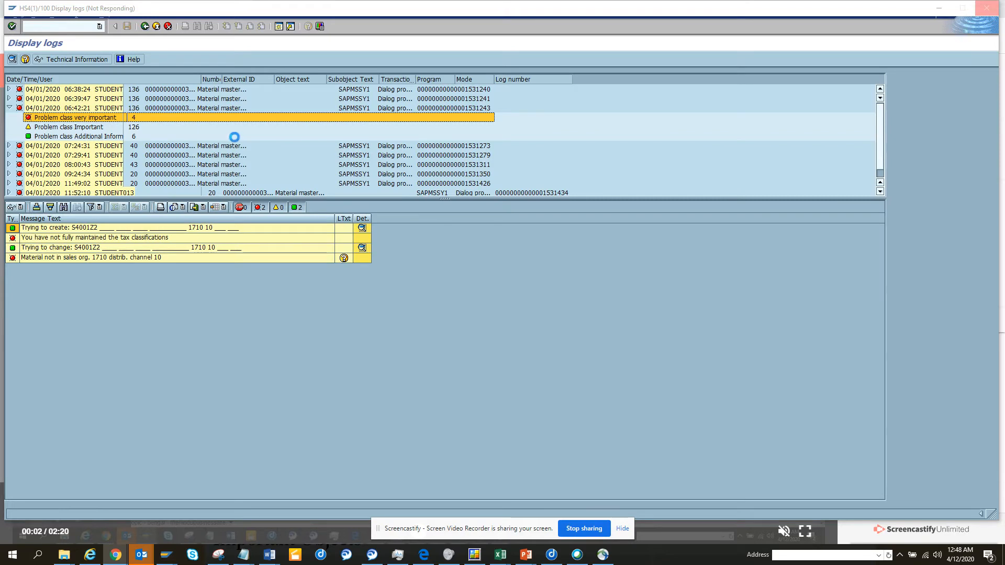
pyautogui.moveTo(449, 409)
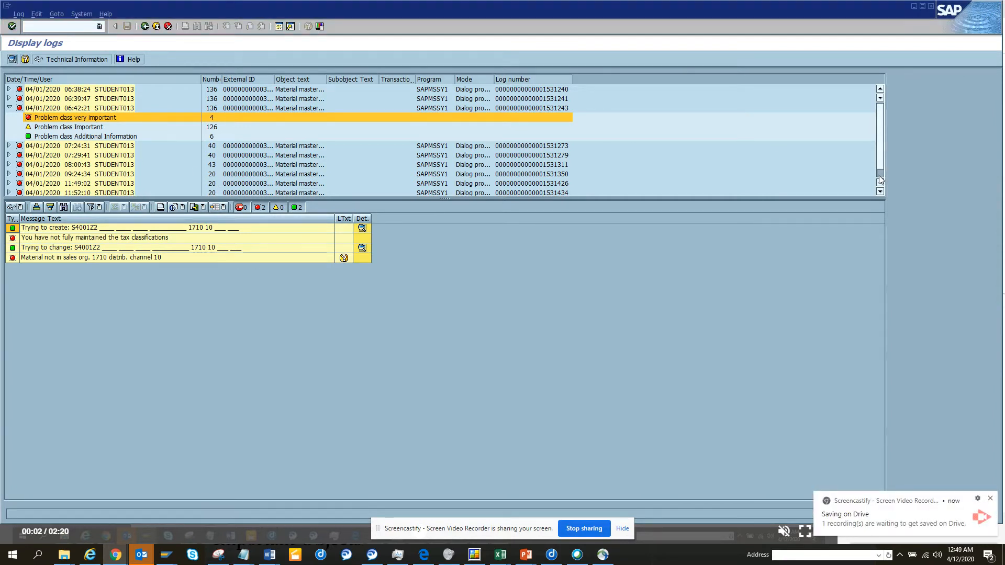
# Expand the 04/11/2020 23:46:31 log and display its very important messages.
pyautogui.scroll(-3)
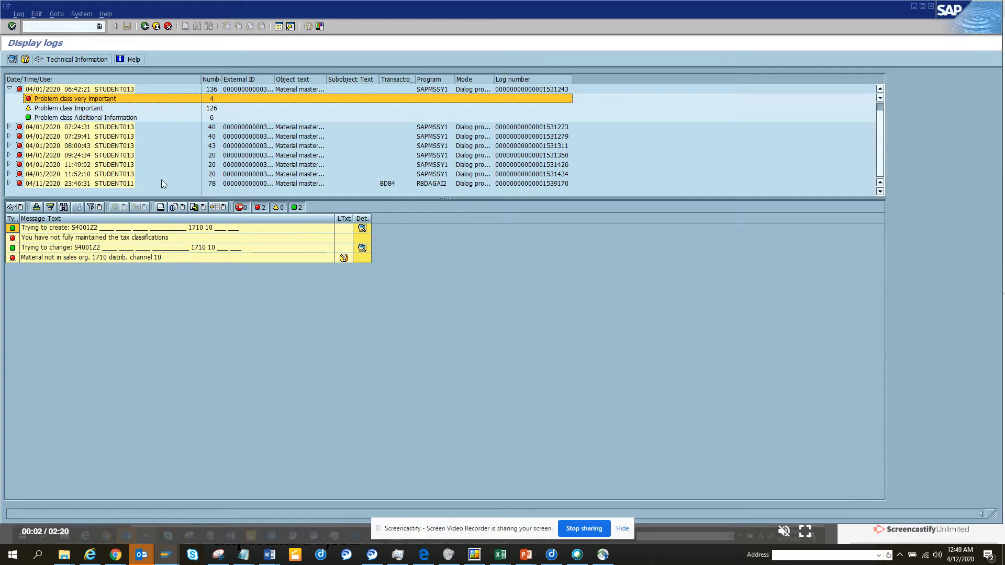
pyautogui.moveTo(9, 184)
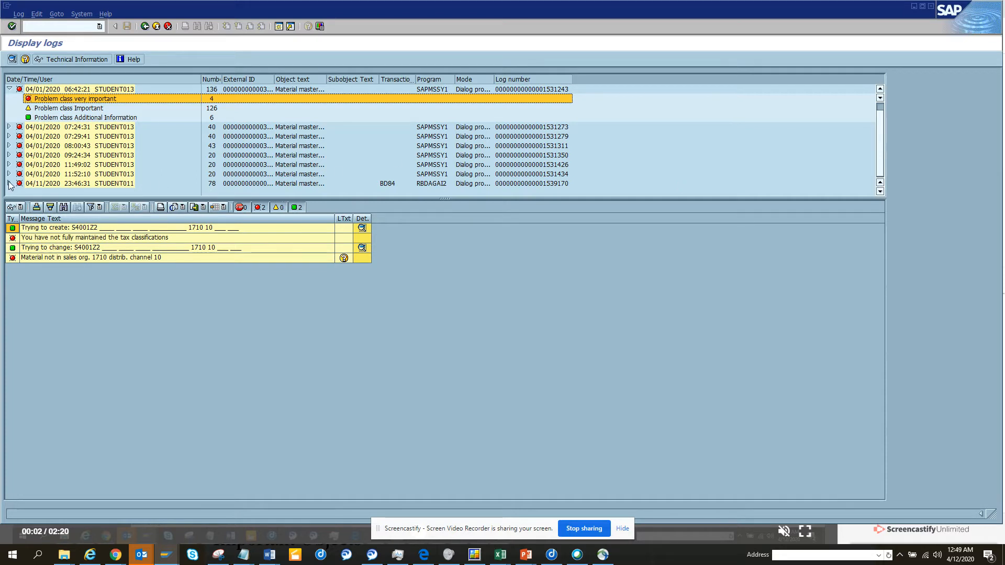
pyautogui.click(9, 185)
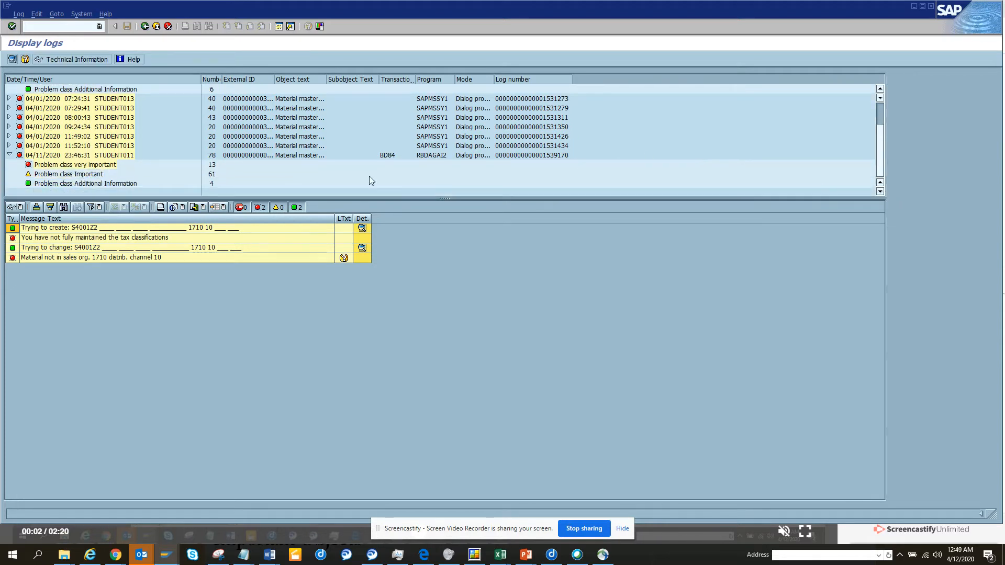
pyautogui.click(76, 164)
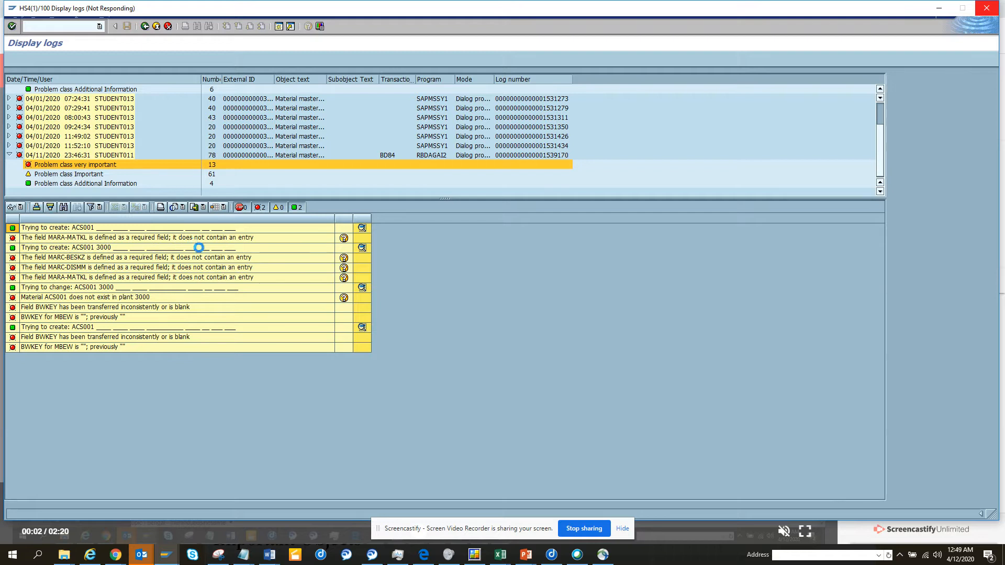
pyautogui.moveTo(168, 285)
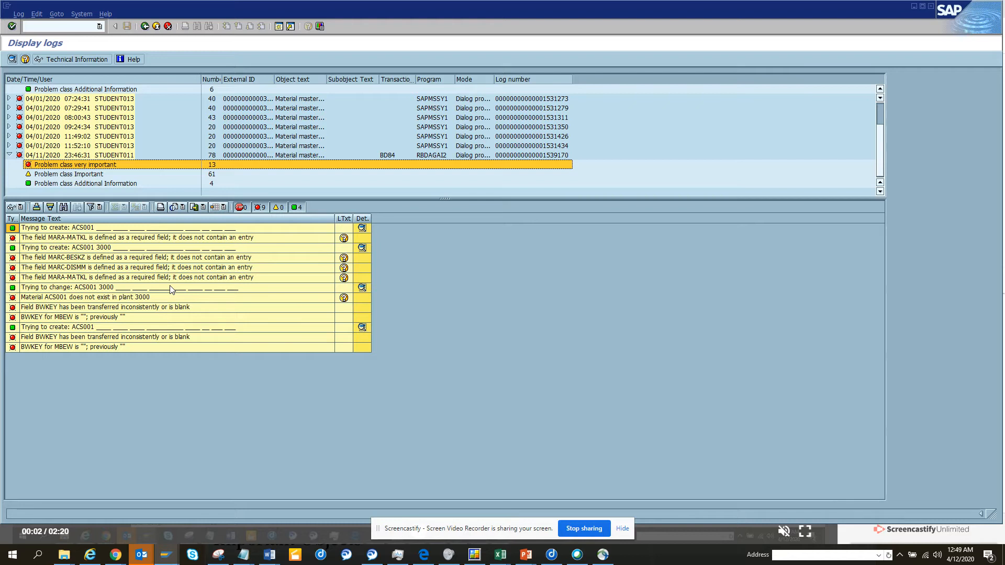
pyautogui.moveTo(377, 168)
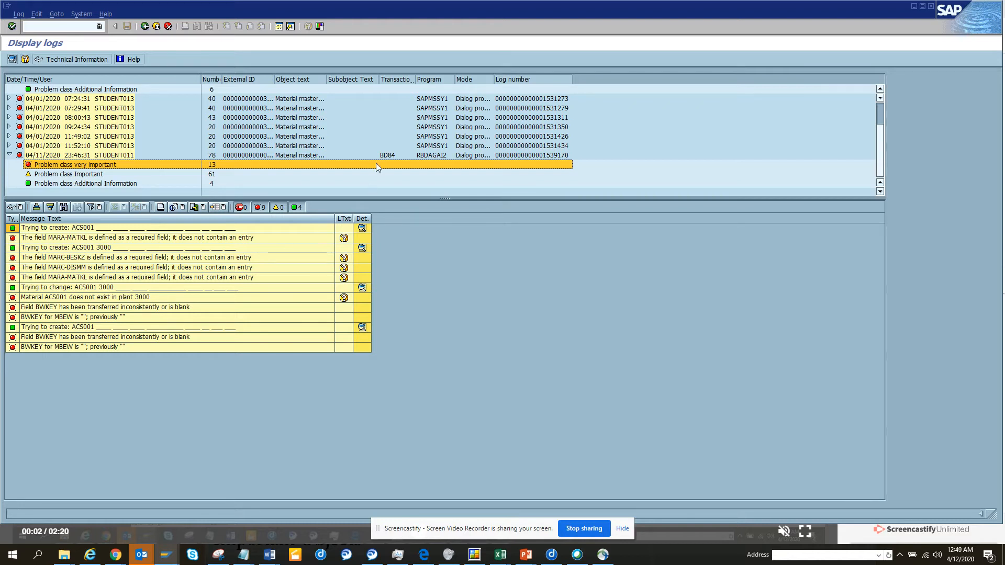
pyautogui.moveTo(389, 159)
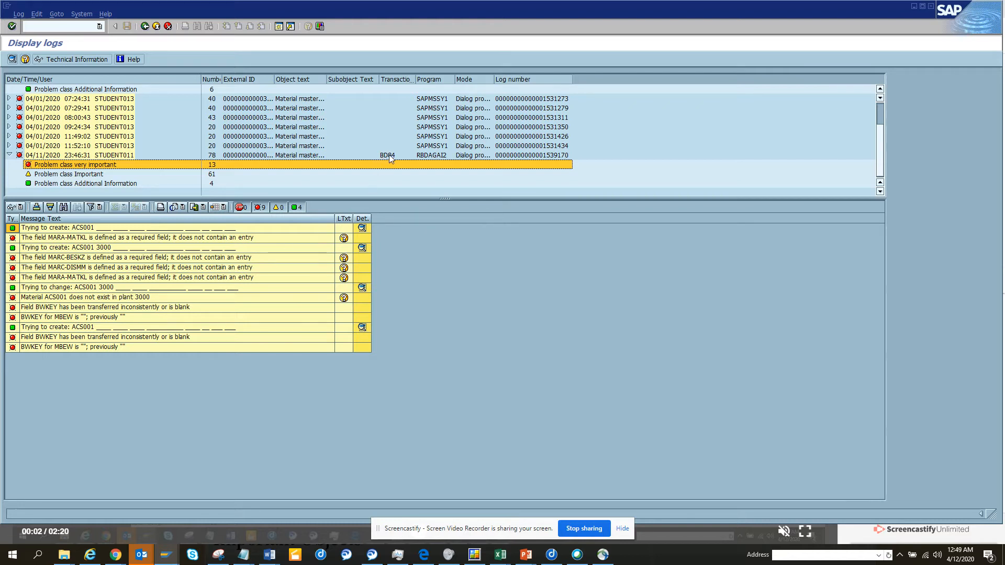
pyautogui.moveTo(73, 181)
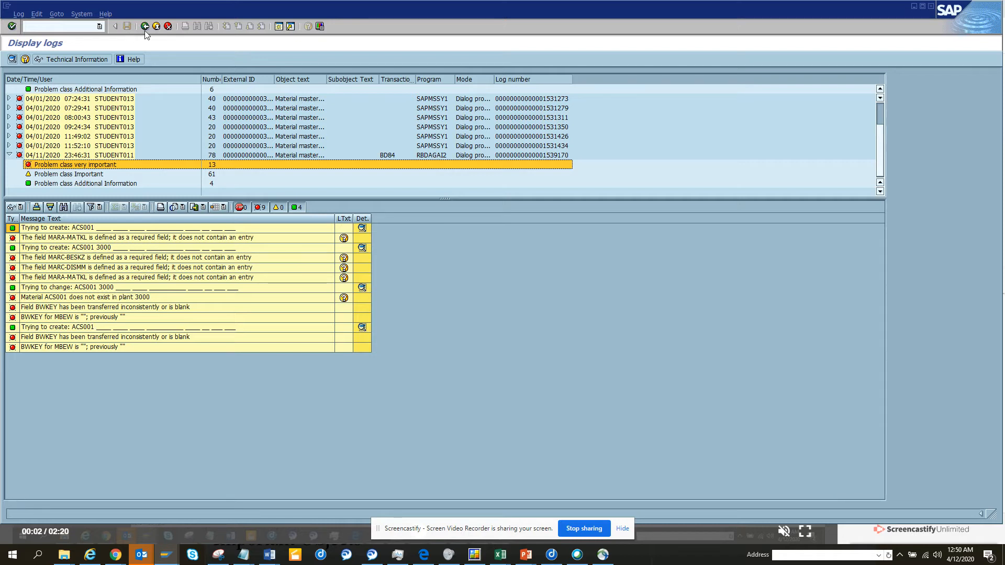
# Go back, rerun the list, expand the 07:31:06 log, then return to the selection criteria.
pyautogui.click(144, 26)
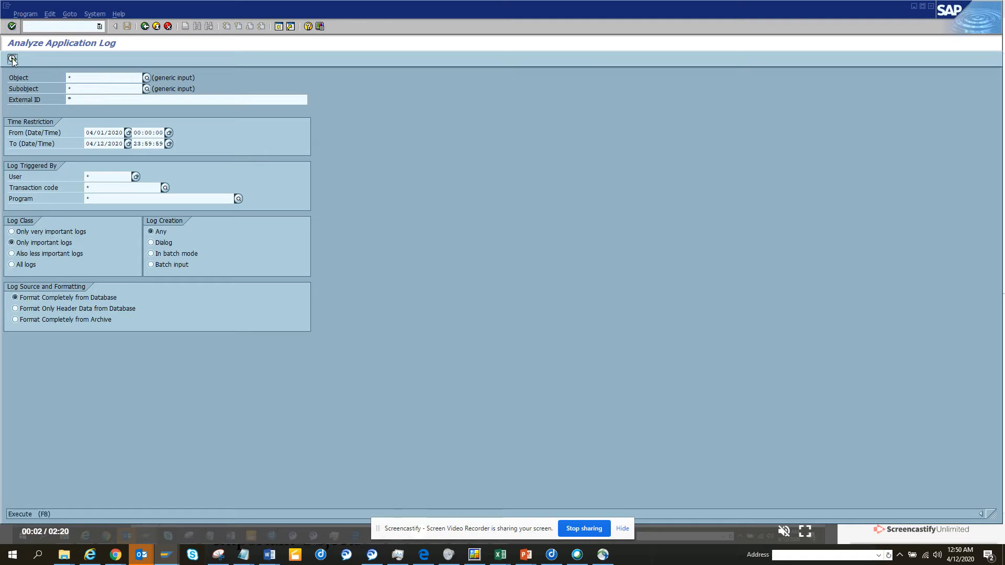
pyautogui.click(12, 60)
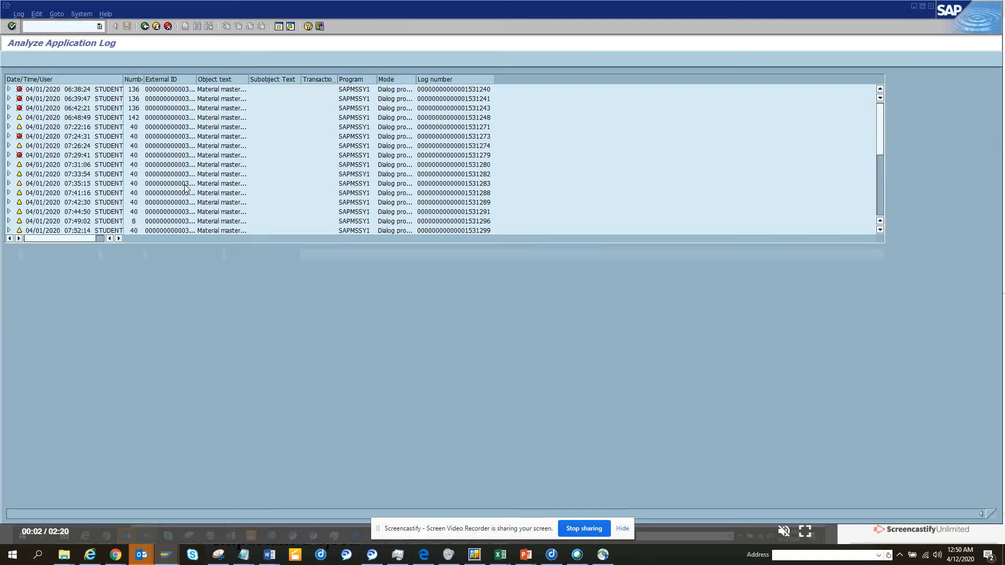
pyautogui.click(10, 165)
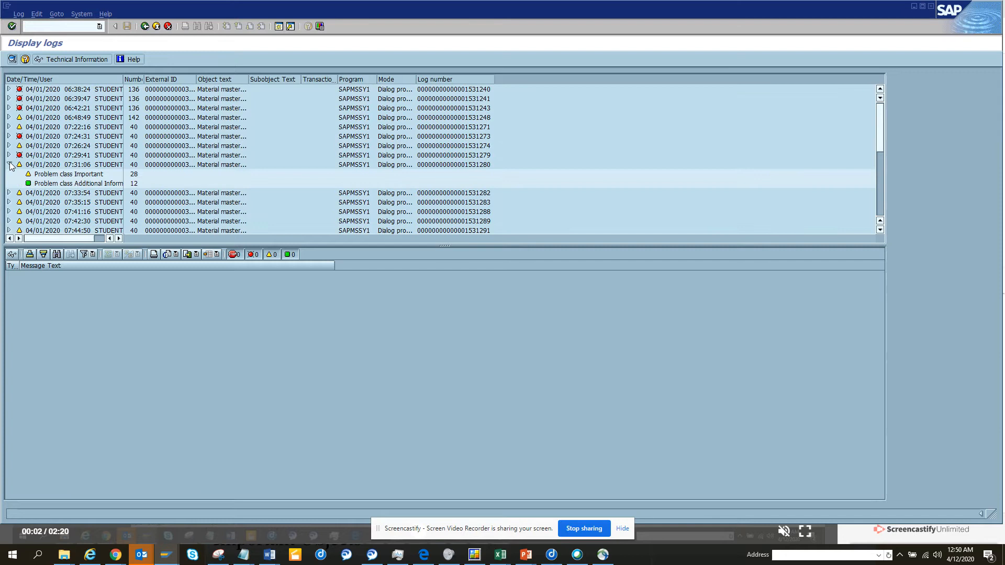
pyautogui.click(9, 164)
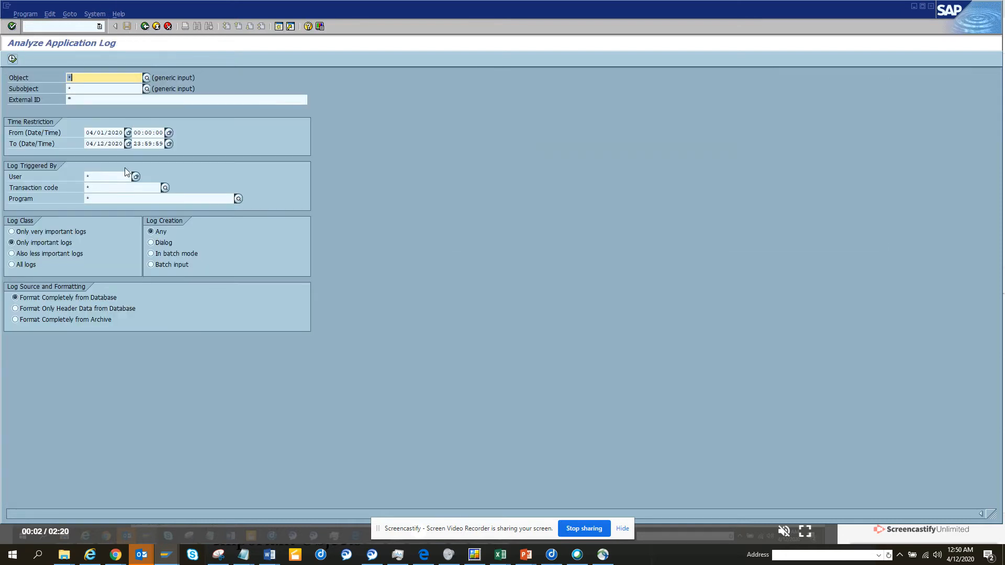
pyautogui.click(109, 176)
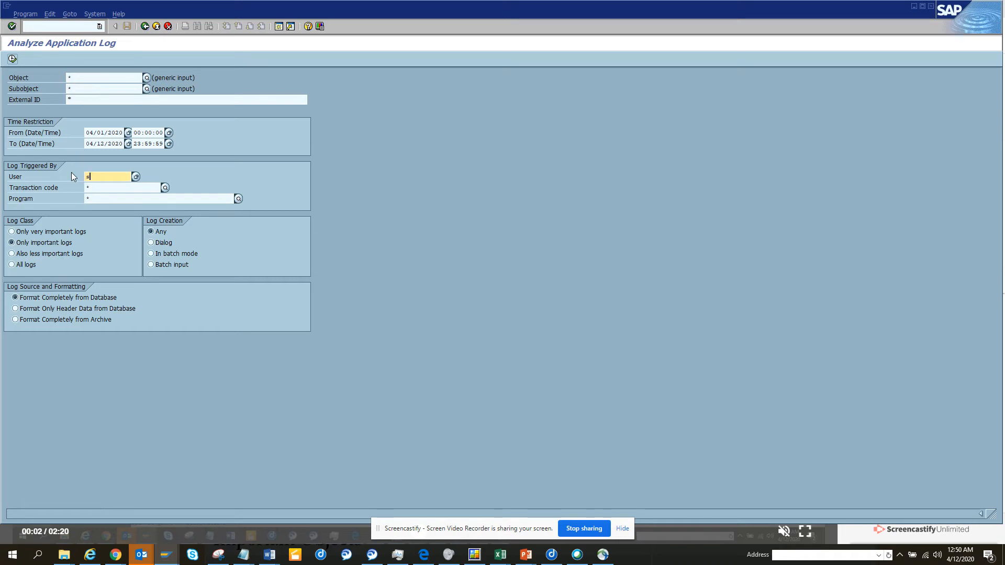
pyautogui.write('student011')
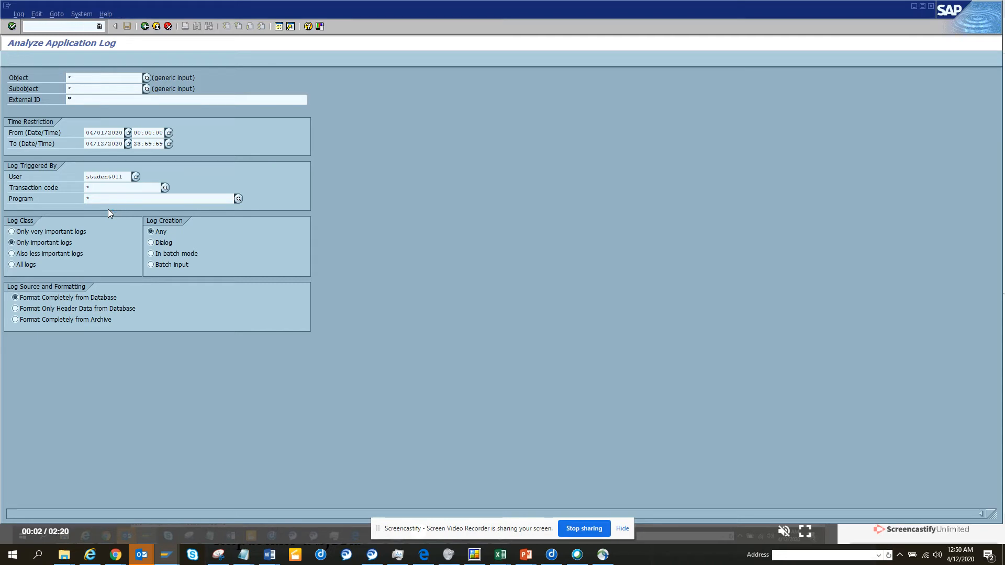
pyautogui.click(11, 25)
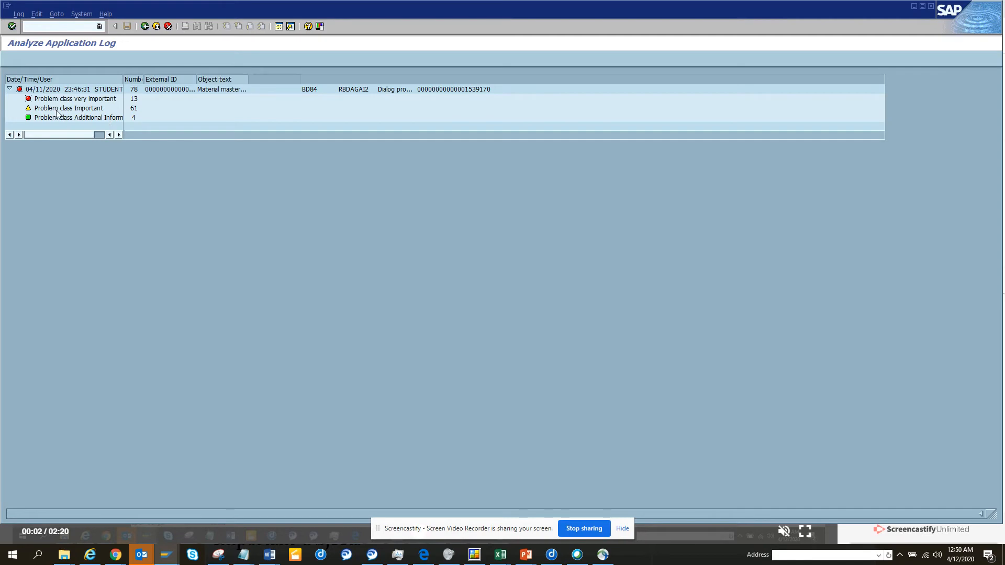
pyautogui.click(144, 26)
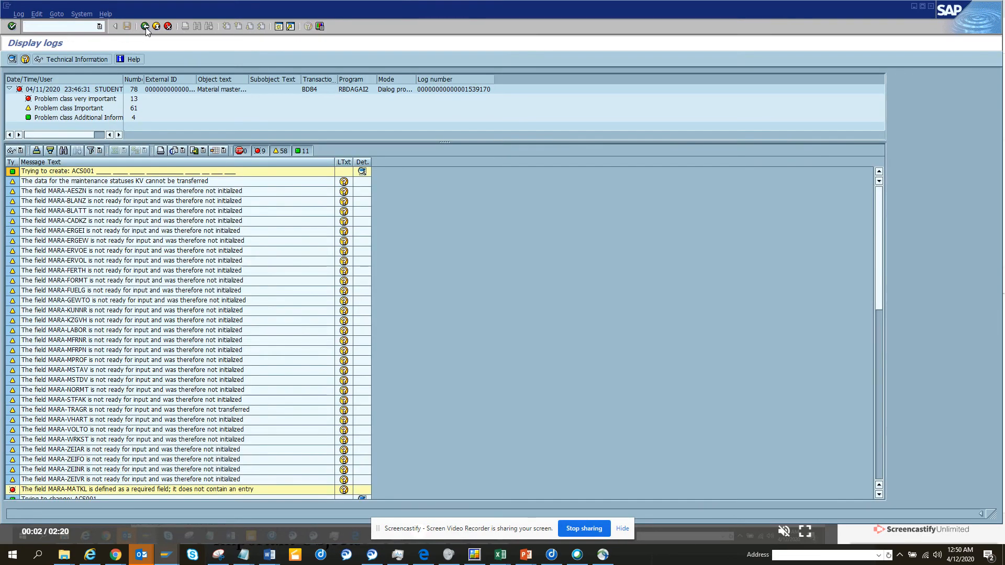
pyautogui.moveTo(142, 270)
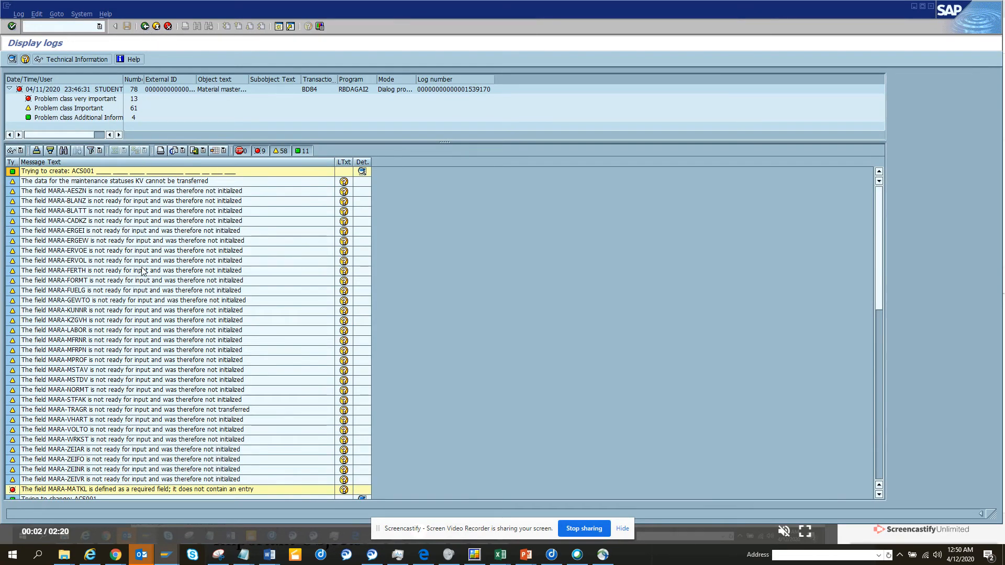
pyautogui.moveTo(148, 209)
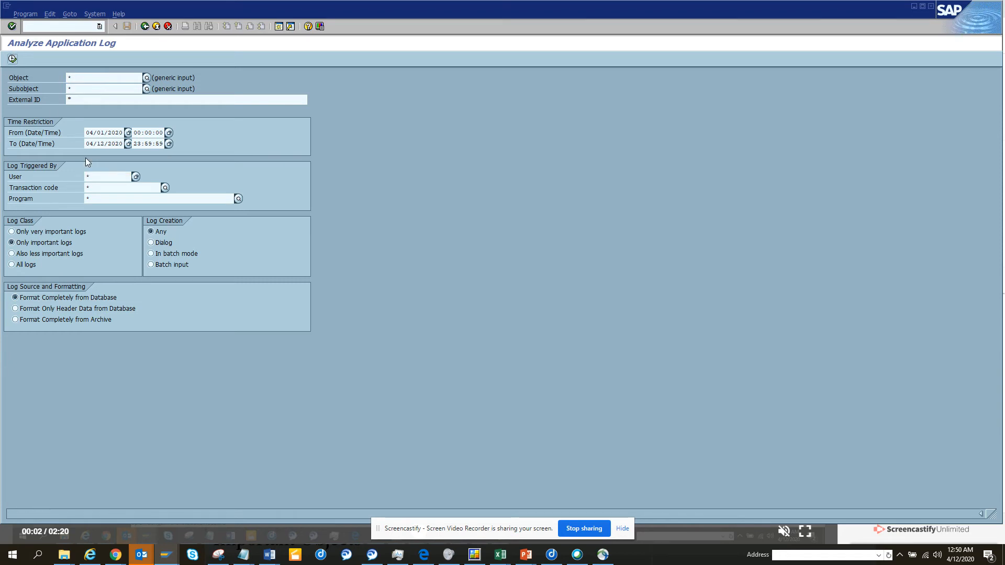
# Rerun the search and display the Important-class warnings of the 07:33:54 log.
pyautogui.click(9, 59)
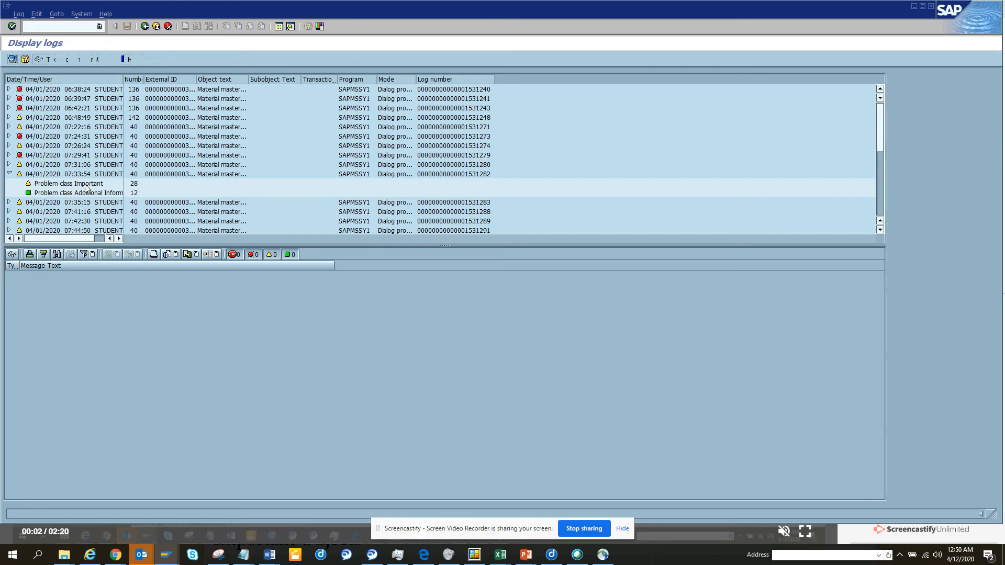
pyautogui.click(69, 184)
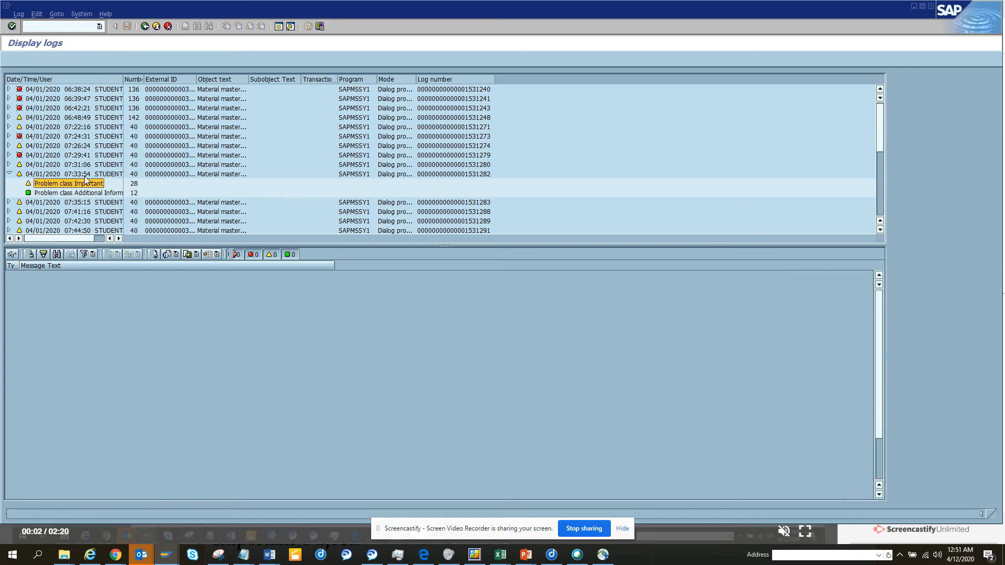
pyautogui.click(69, 183)
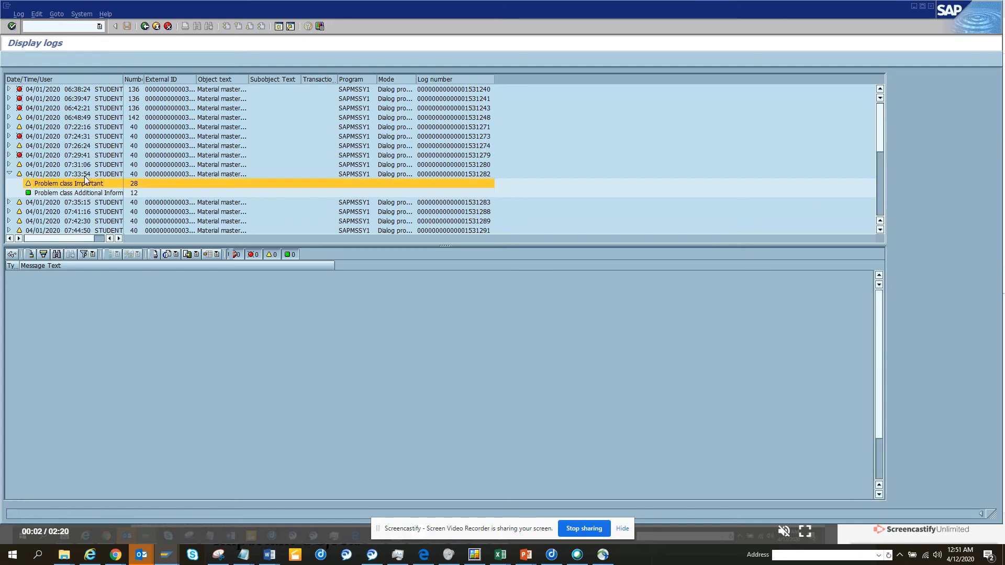
pyautogui.click(45, 174)
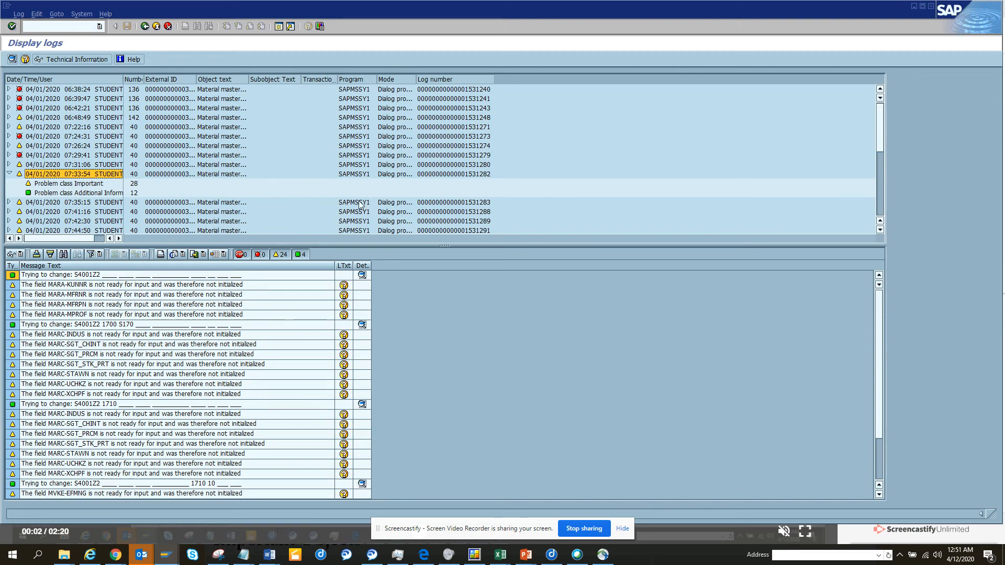
pyautogui.moveTo(869, 257)
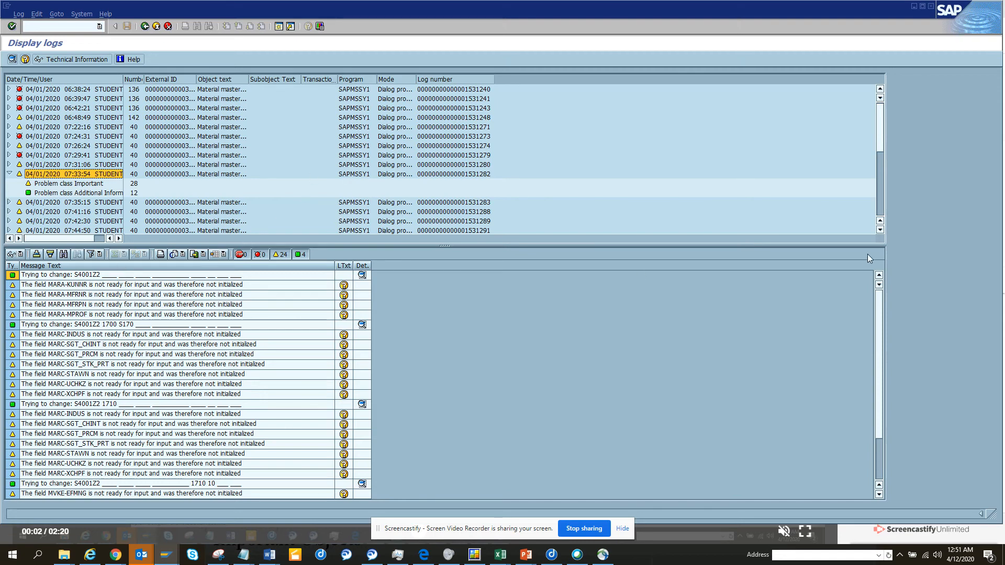
pyautogui.moveTo(440, 315)
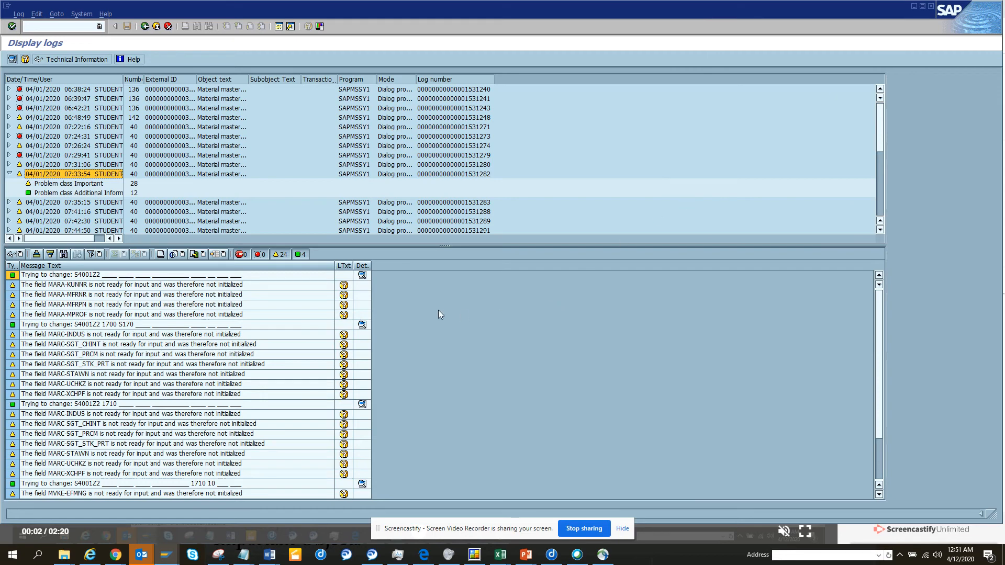
pyautogui.moveTo(370, 284)
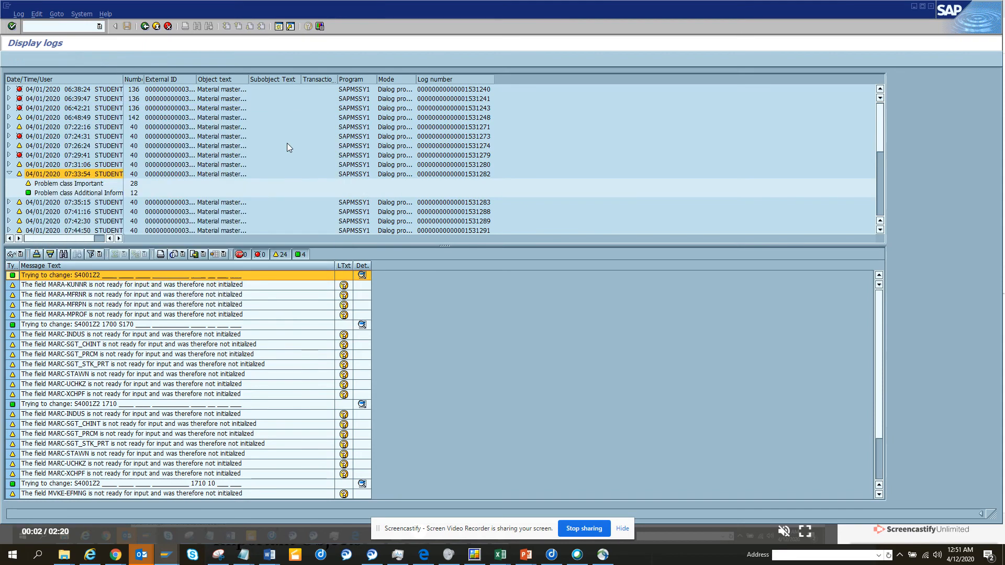
pyautogui.moveTo(430, 284)
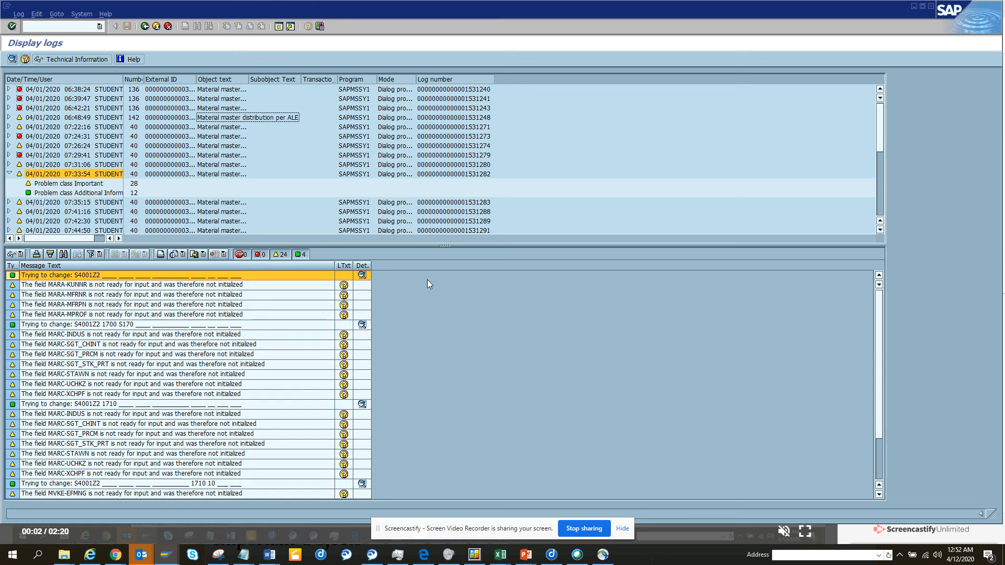
pyautogui.moveTo(599, 517)
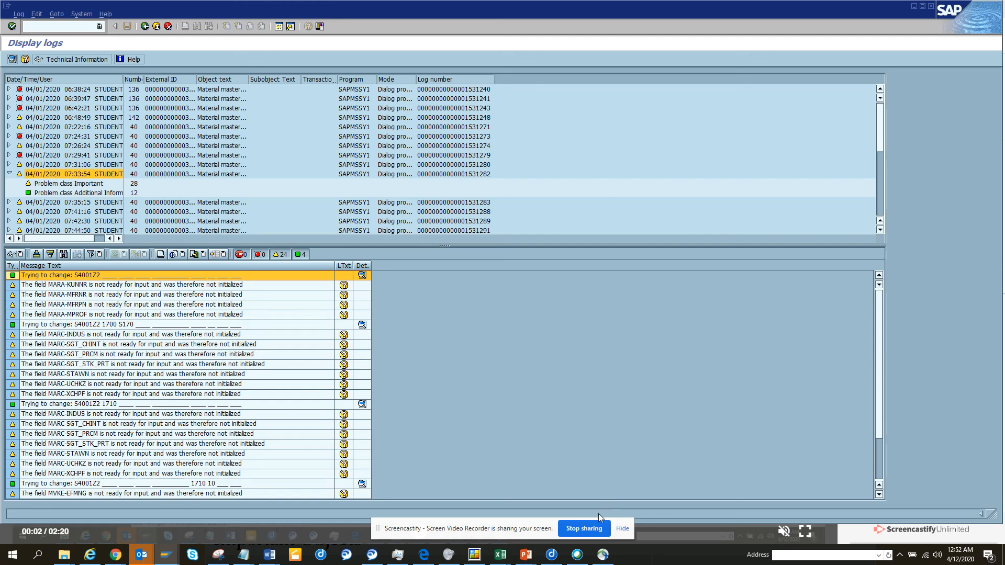